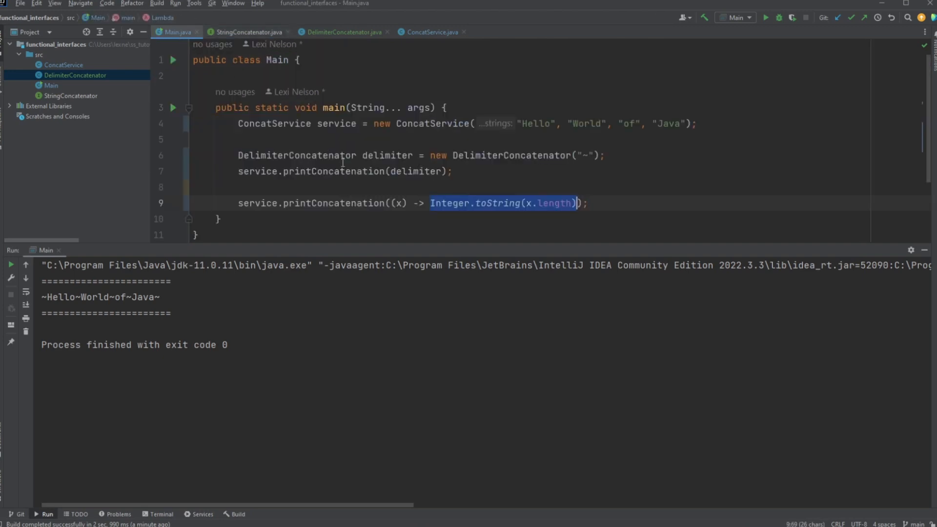
Run Main and confirm the console prints the tilde-joined words followed by 4
{"action": "left_click", "coordinate": [431, 32]}
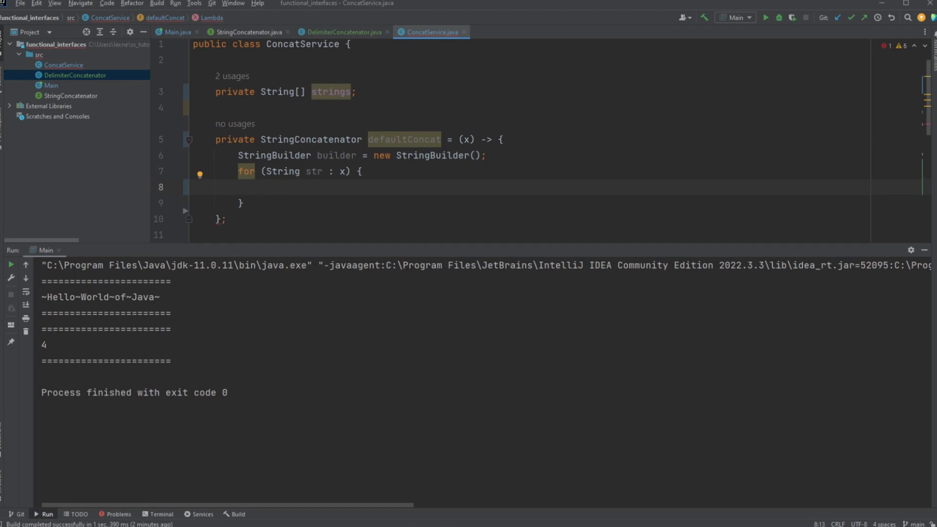
Append each string to the builder inside the defaultConcat loop with builder.append(str)
{"action": "type", "text": "builder.append(str);"}
{"action": "type", "text": "return builder."}
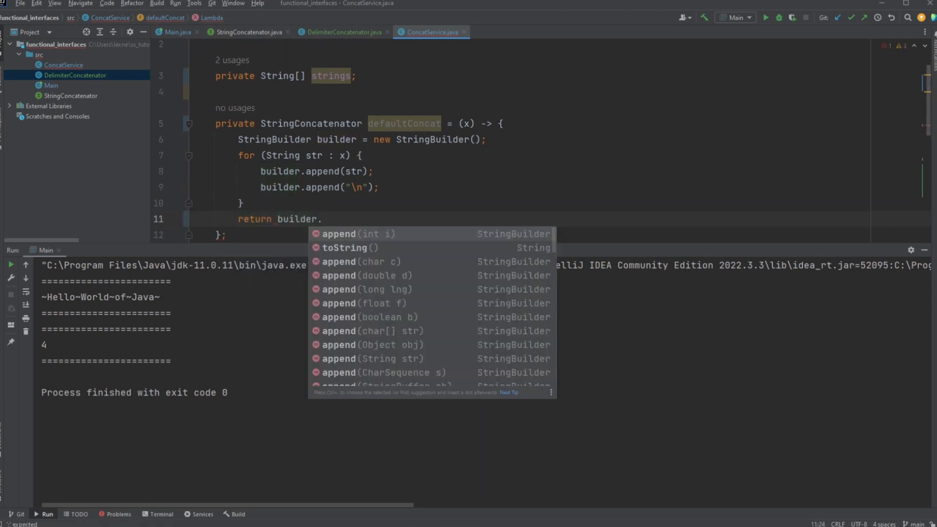
{"action": "left_click", "coordinate": [176, 32]}
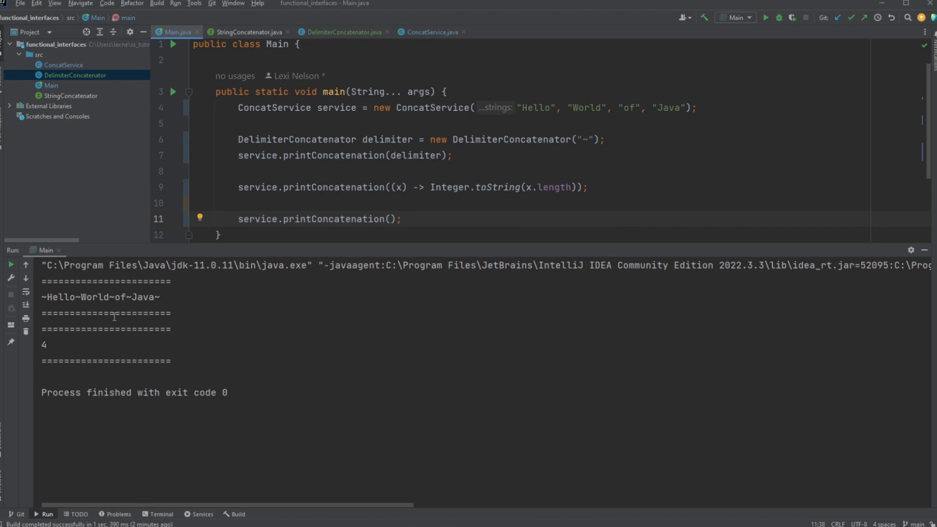